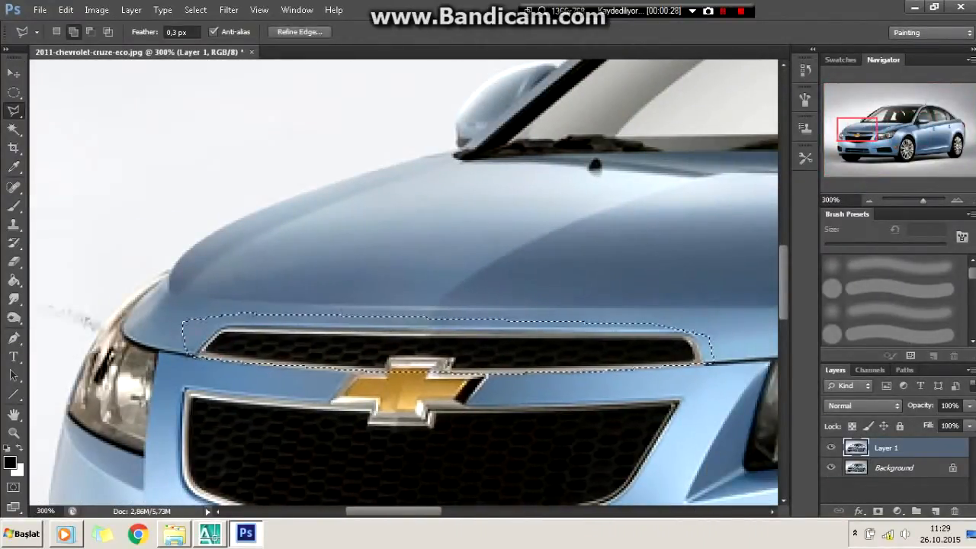
Smudge away the gold bowtie logo remains with a soft round brush.
click(14, 298)
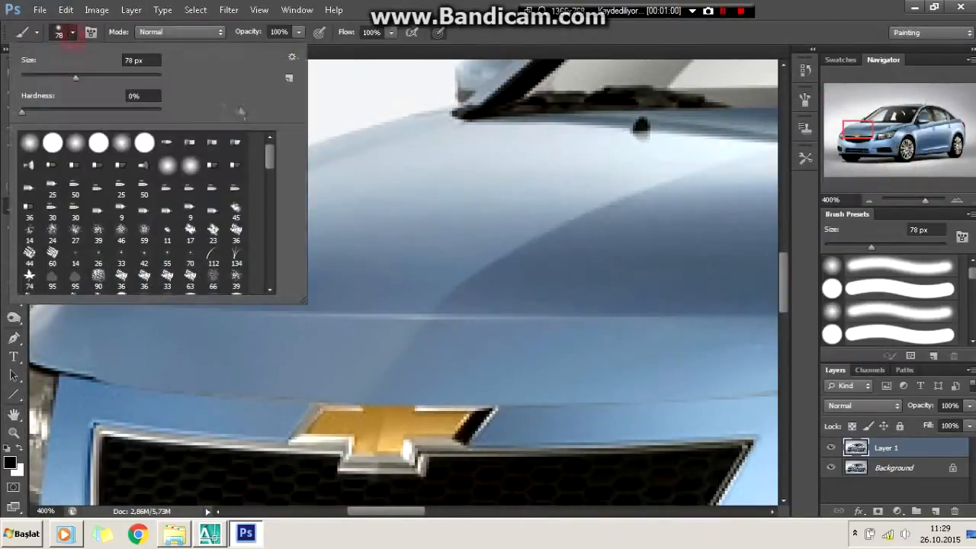
click(13, 338)
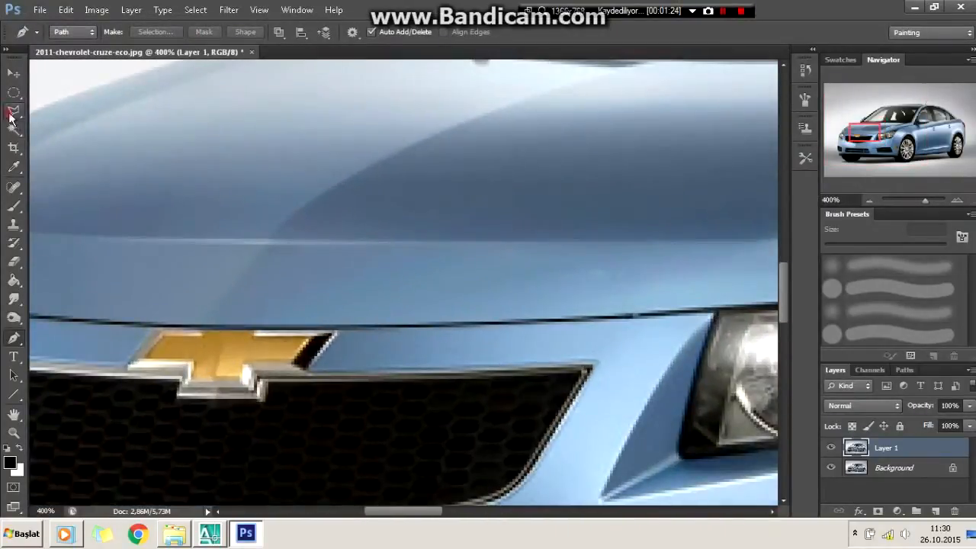
click(13, 110)
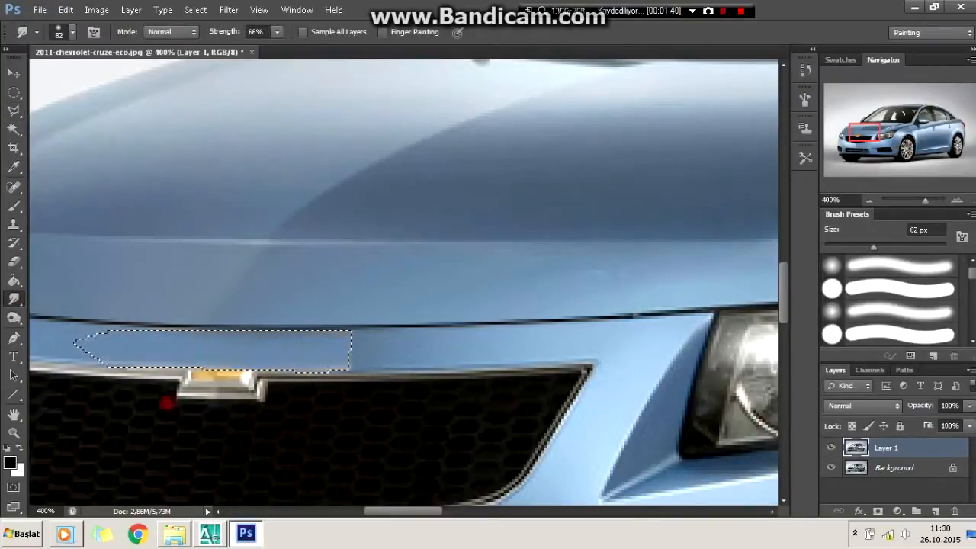
click(14, 112)
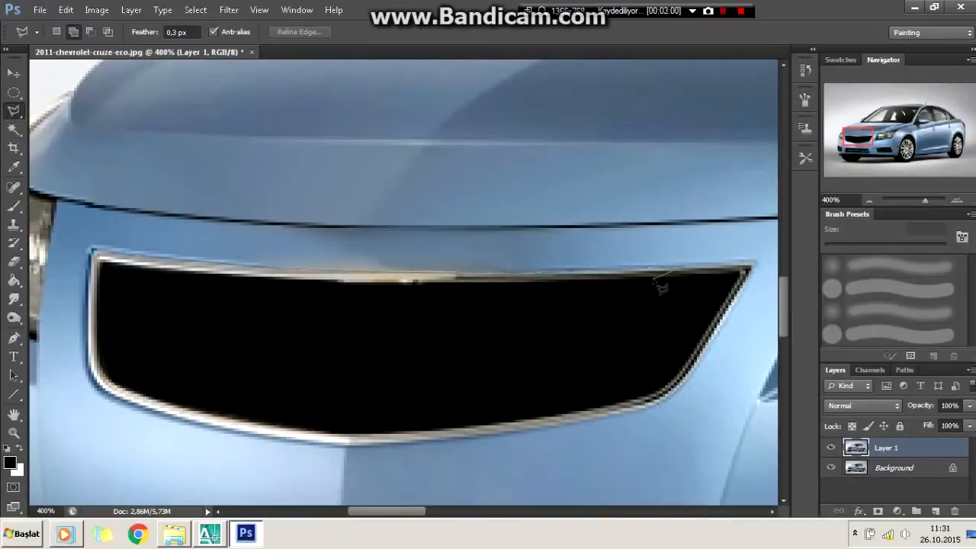
Outline the lower bumper grille and stretch the selection to cover it.
click(14, 212)
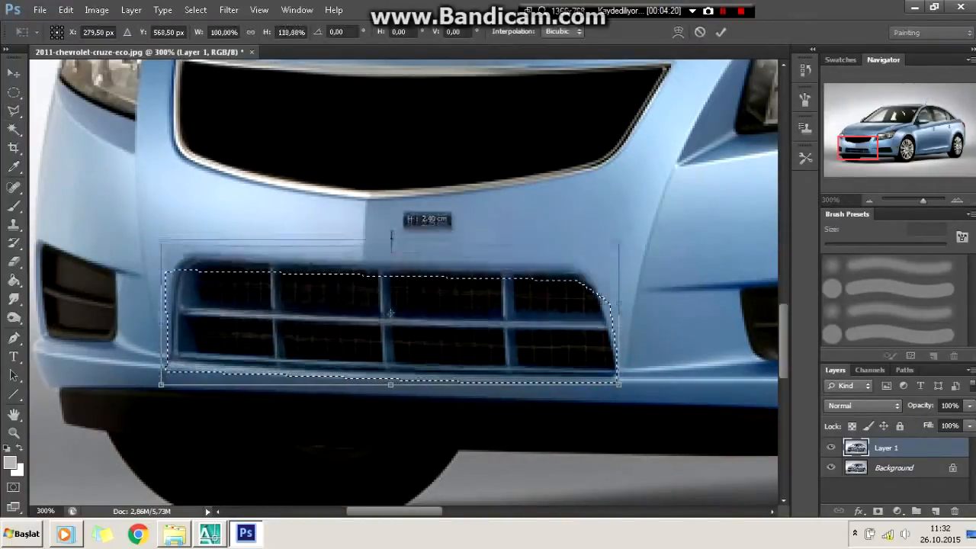
drag(390, 244, 390, 210)
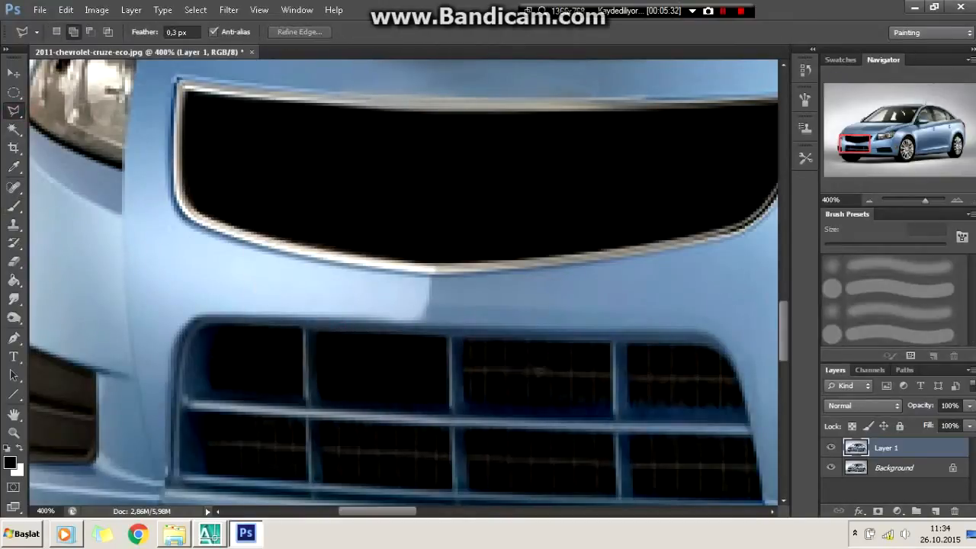
Finish the right-side grille openings, then outline the left fog light opening.
drag(473, 338, 609, 404)
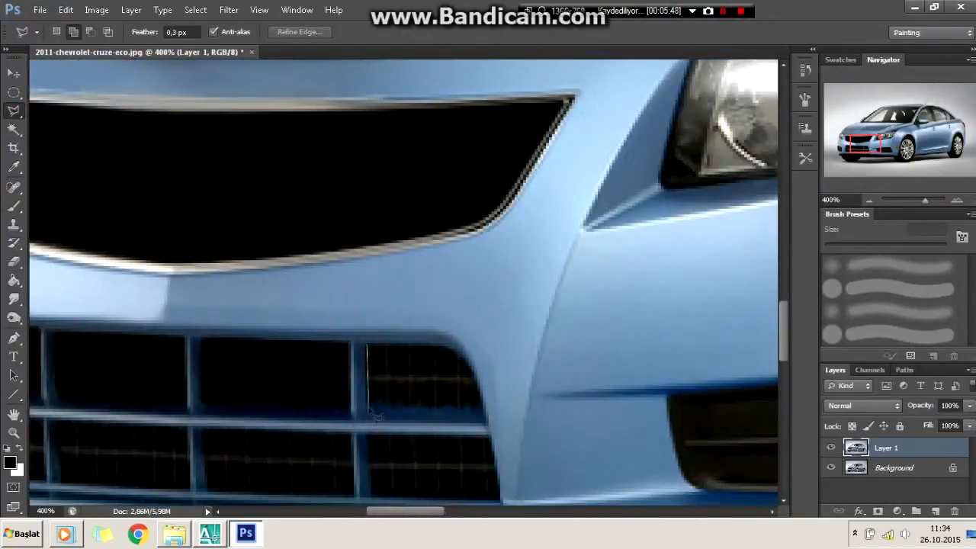
scroll(down, 3)
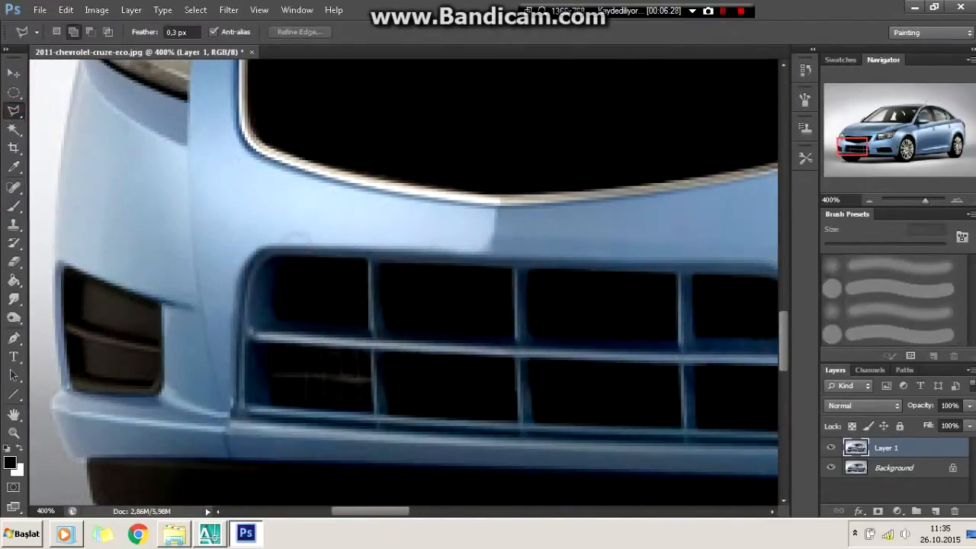
click(14, 167)
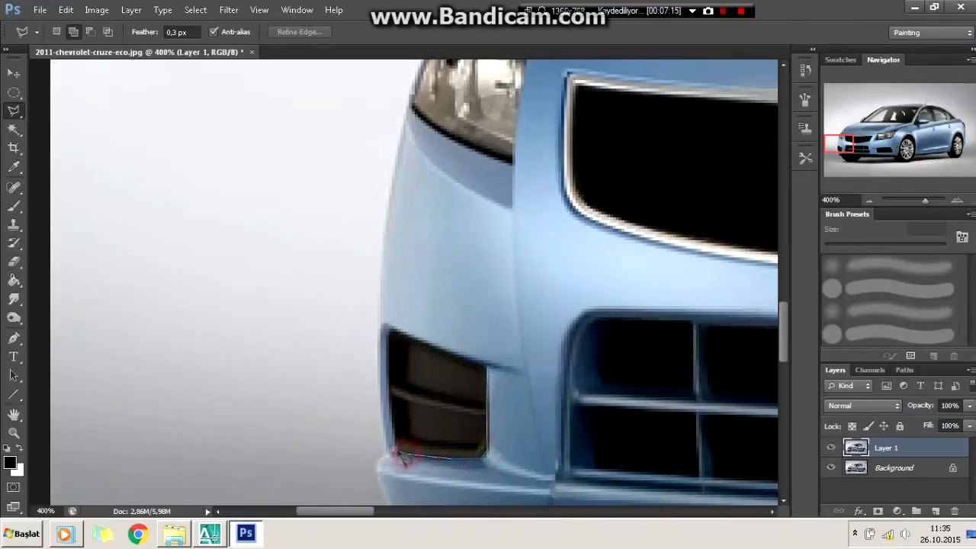
right_click(369, 305)
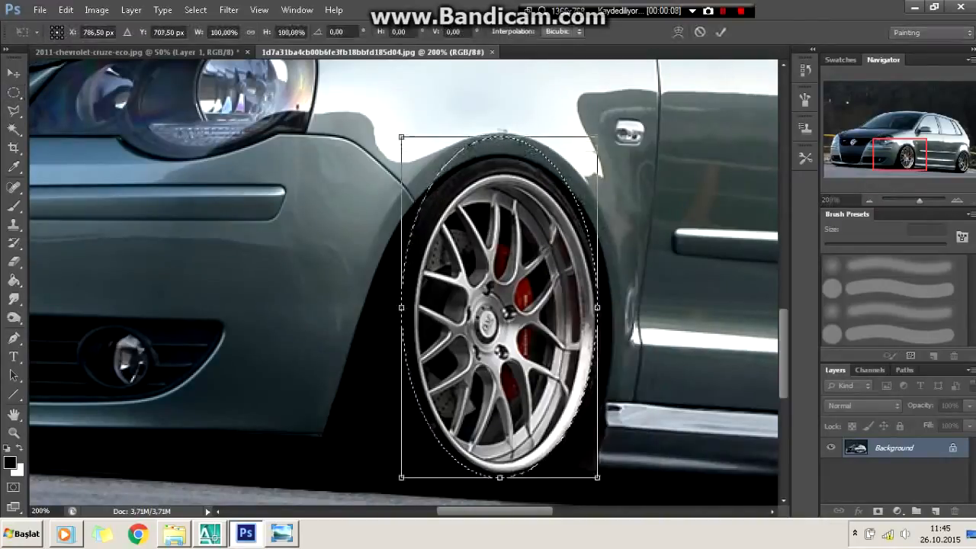
Free Transform the copied wheel to fit the grey car's rear wheel arch.
drag(500, 137, 500, 174)
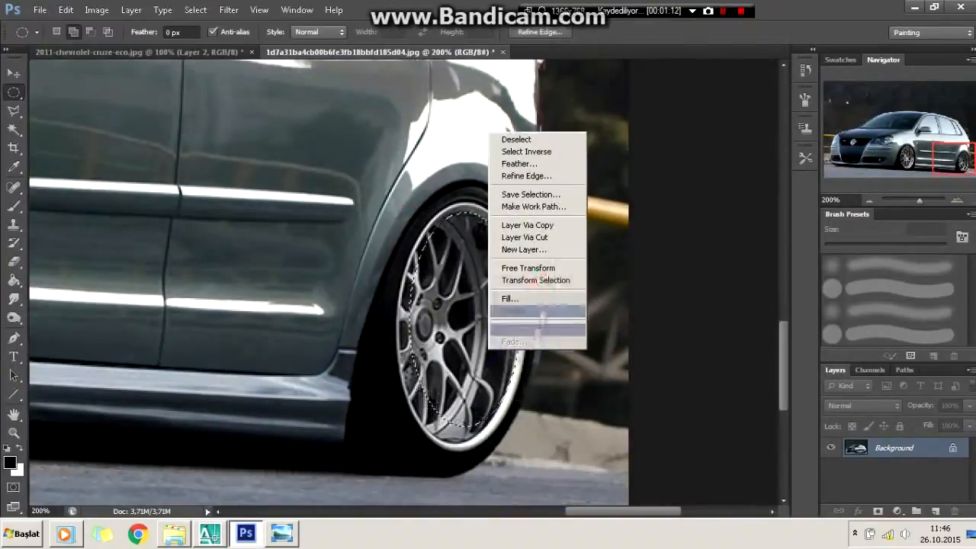
click(528, 268)
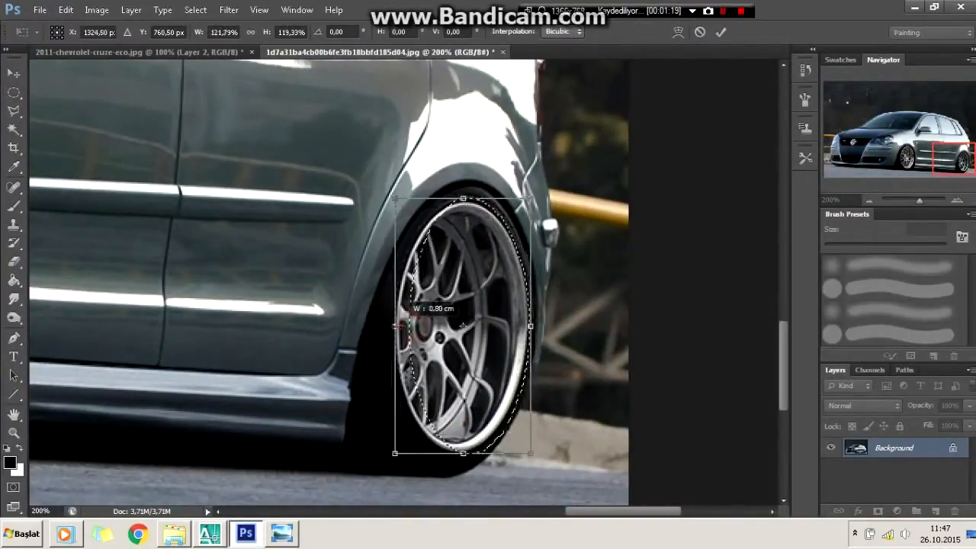
drag(530, 328, 531, 332)
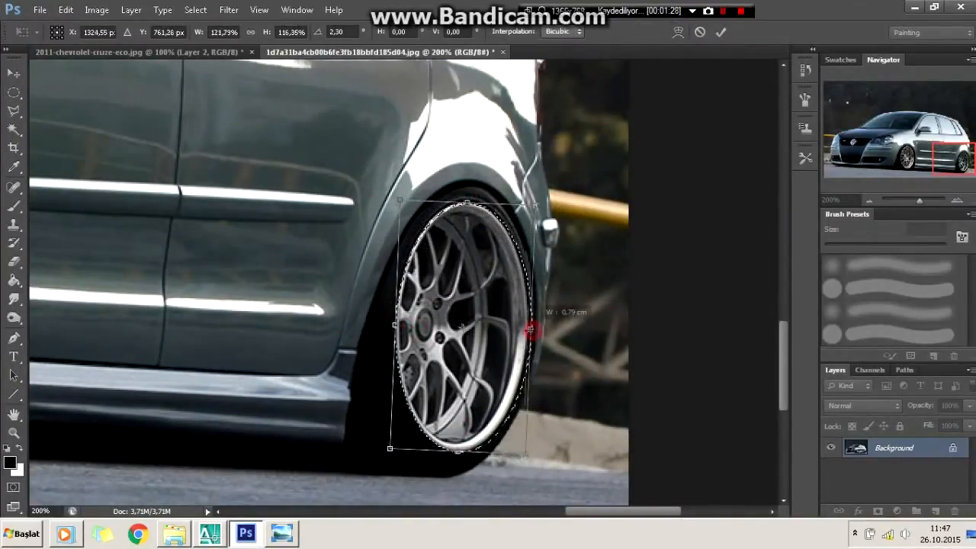